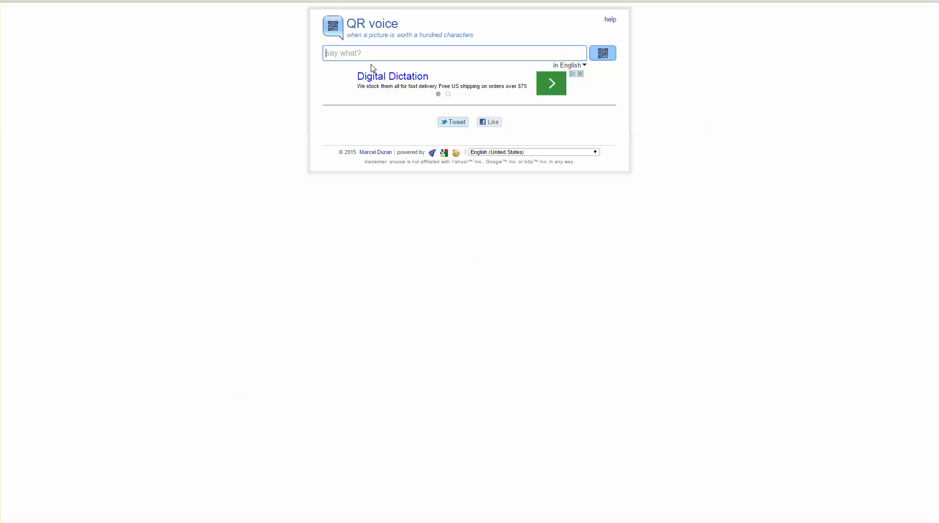
Enter "Your students will love using QR codes in the classroom" into the 'say what?' box.
{"action": "type", "text": "Your"}
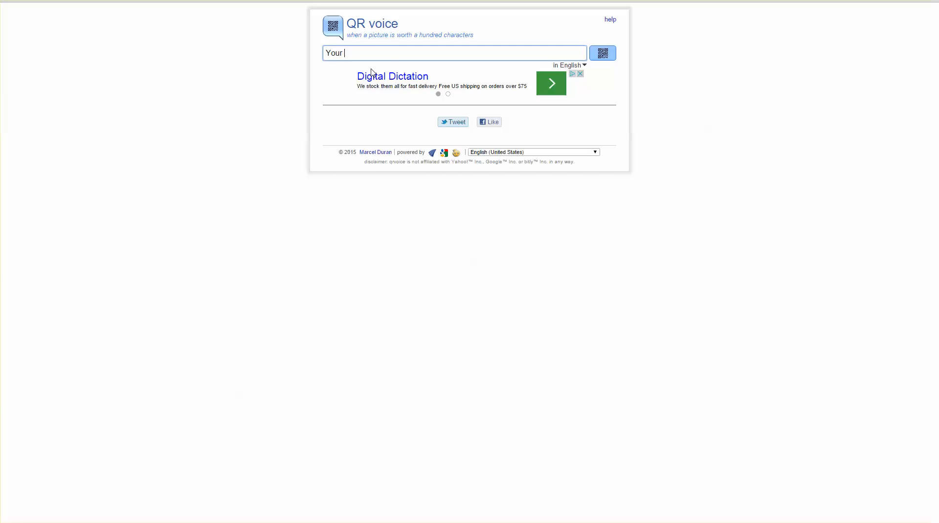
{"action": "type", "text": "students willl love"}
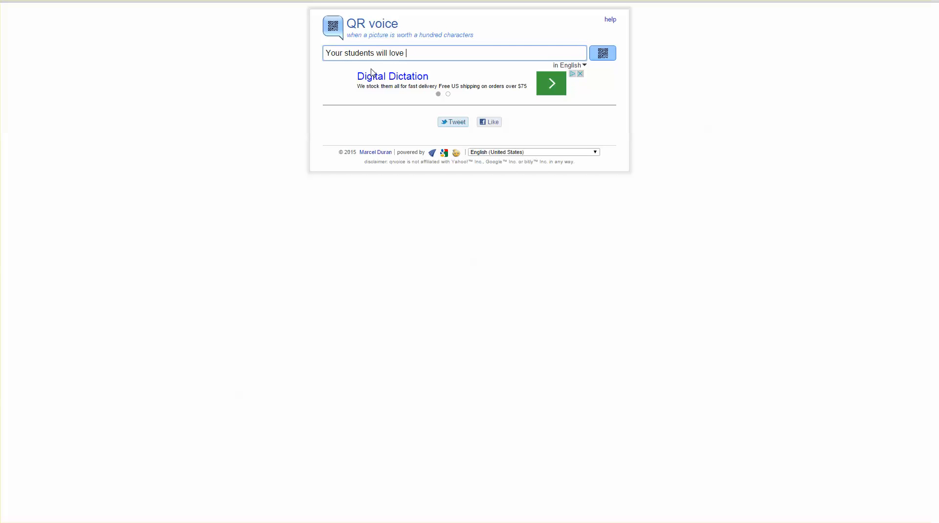
{"action": "type", "text": "using Q"}
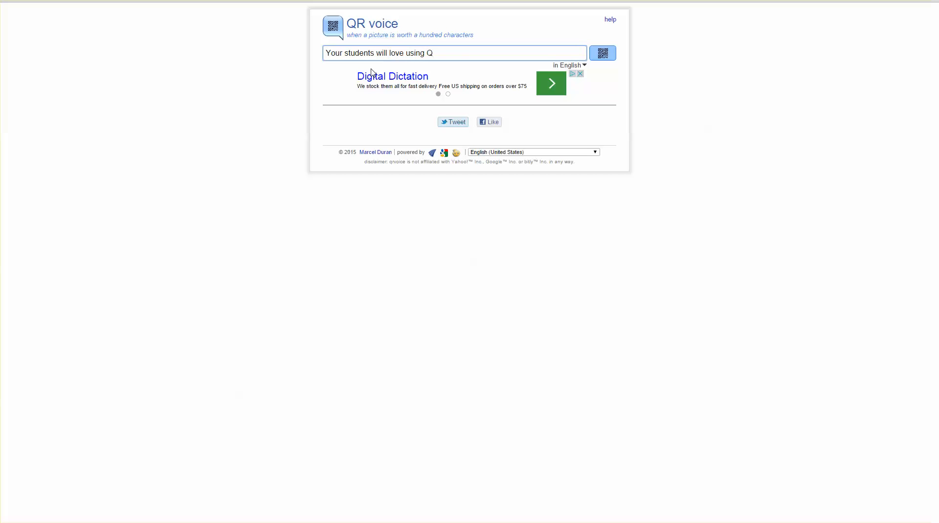
{"action": "type", "text": "R codes in the"}
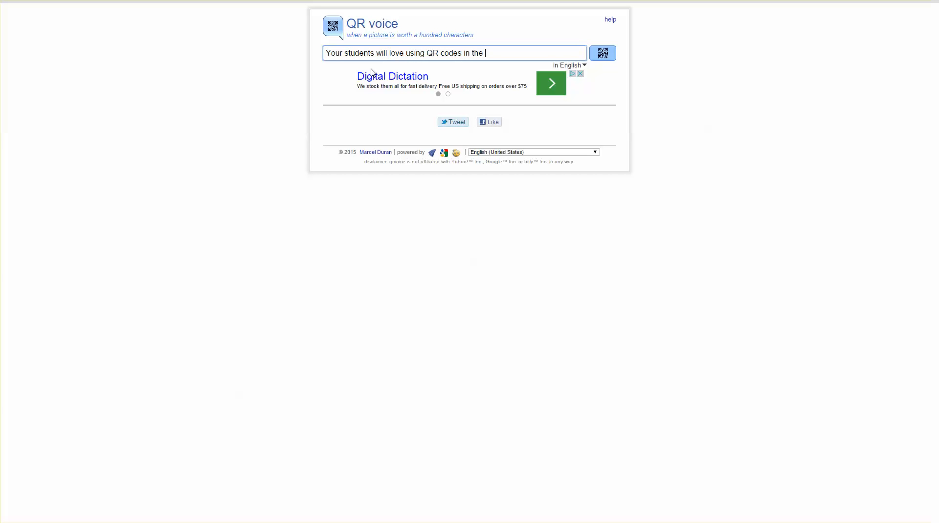
{"action": "type", "text": "classroom"}
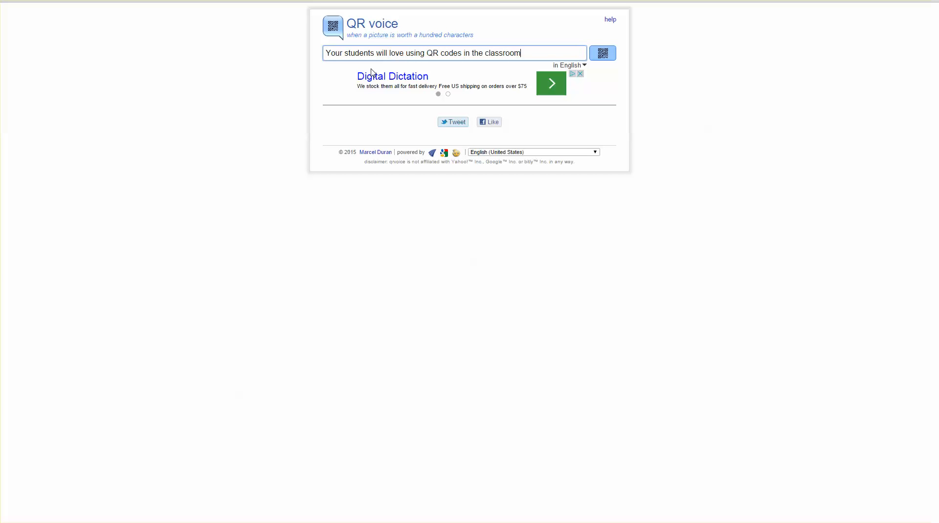
Generate the QR code with English playback and bring up the image's save options.
{"action": "left_click", "coordinate": [603, 53]}
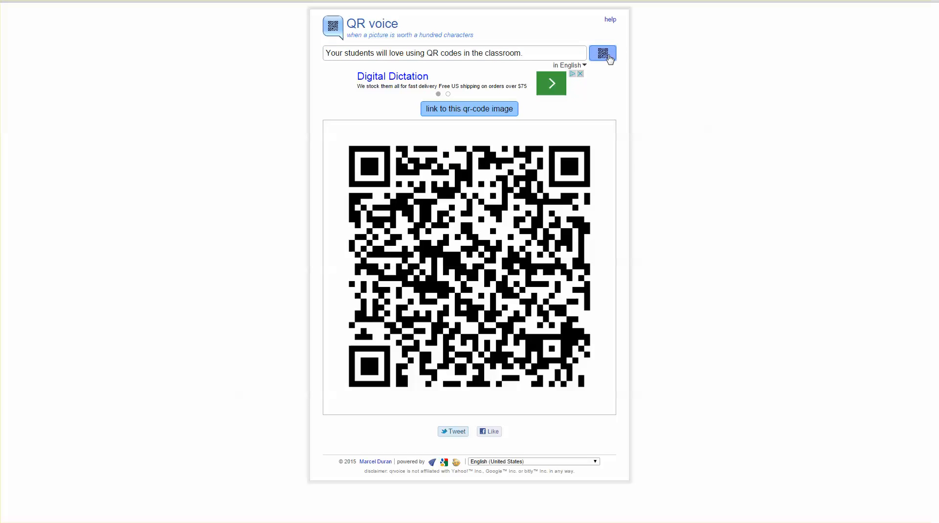
{"action": "mouse_move", "coordinate": [546, 325]}
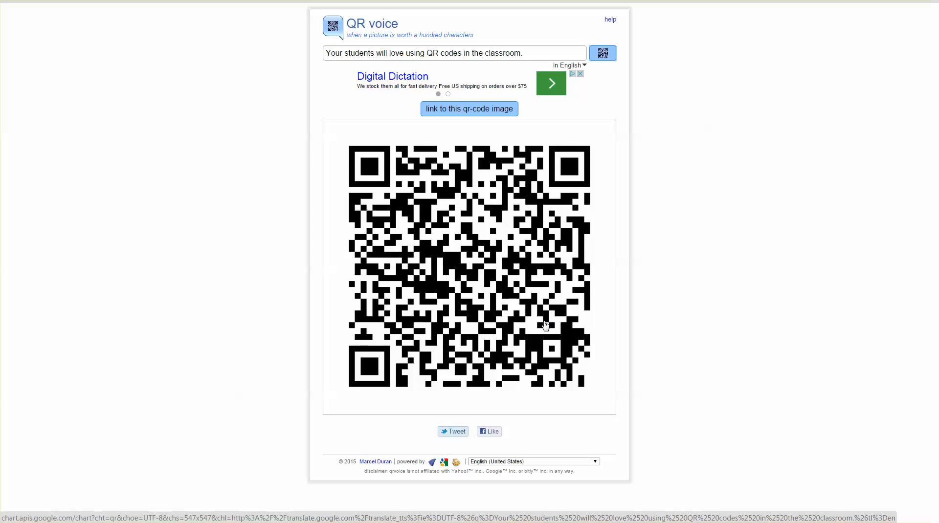
{"action": "mouse_move", "coordinate": [546, 324]}
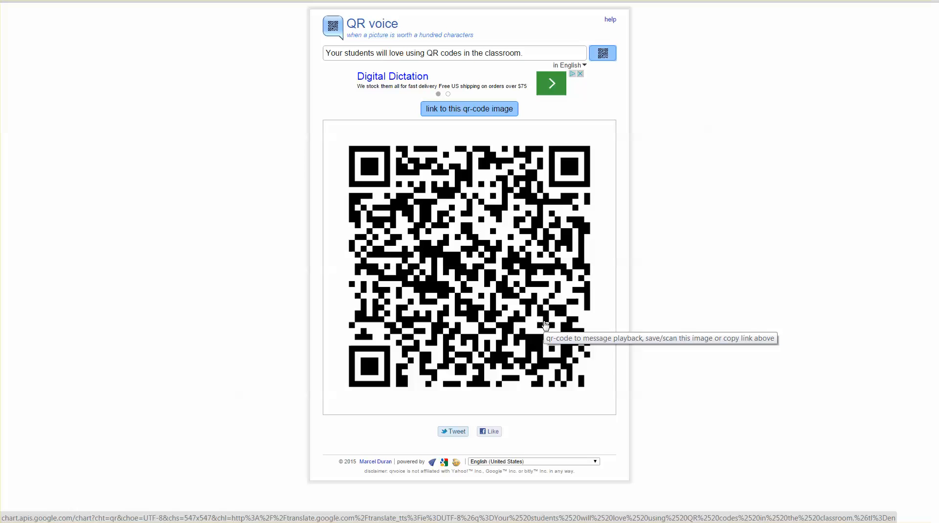
{"action": "mouse_move", "coordinate": [738, 248]}
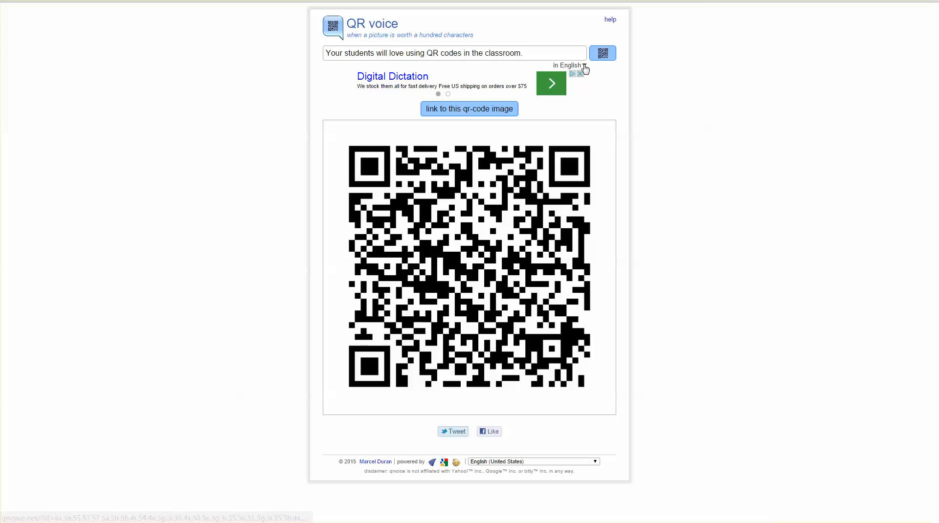
{"action": "left_click", "coordinate": [569, 64]}
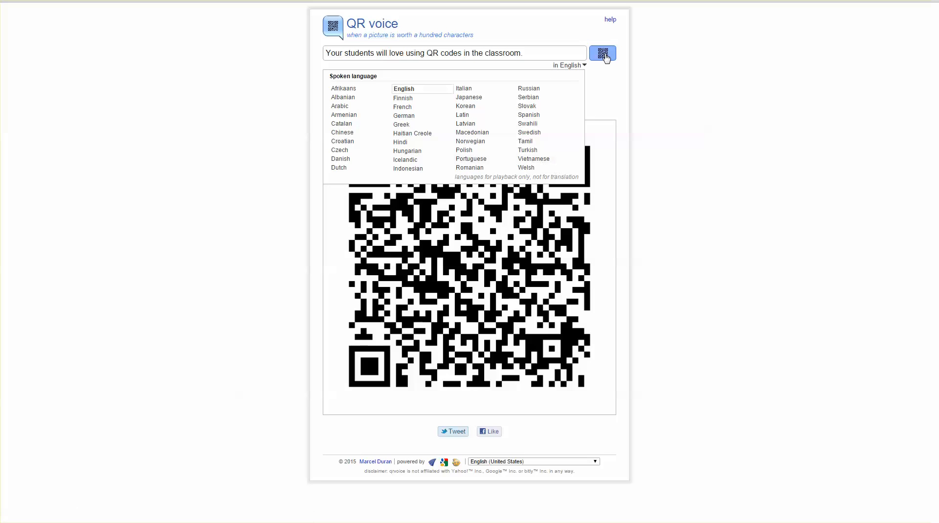
{"action": "mouse_move", "coordinate": [614, 88]}
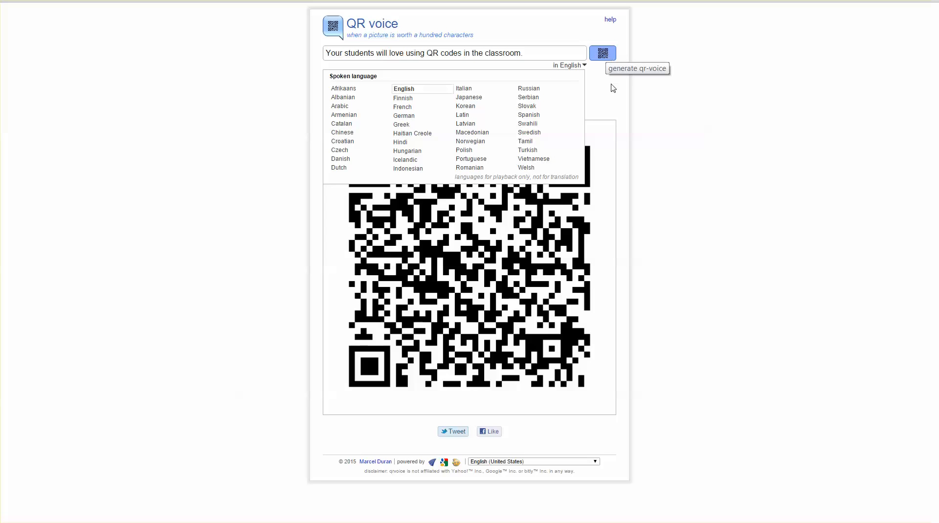
{"action": "right_click", "coordinate": [492, 252]}
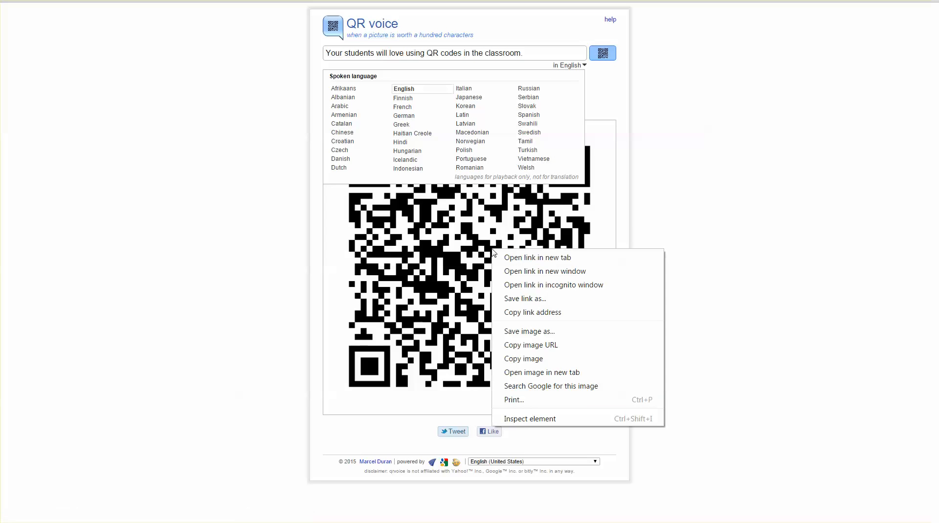
{"action": "mouse_move", "coordinate": [523, 335]}
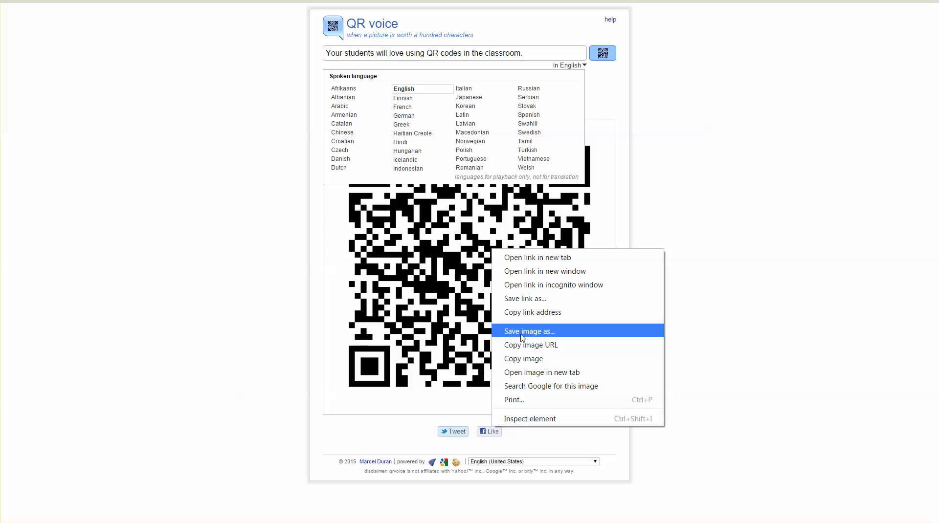
{"action": "mouse_move", "coordinate": [675, 228]}
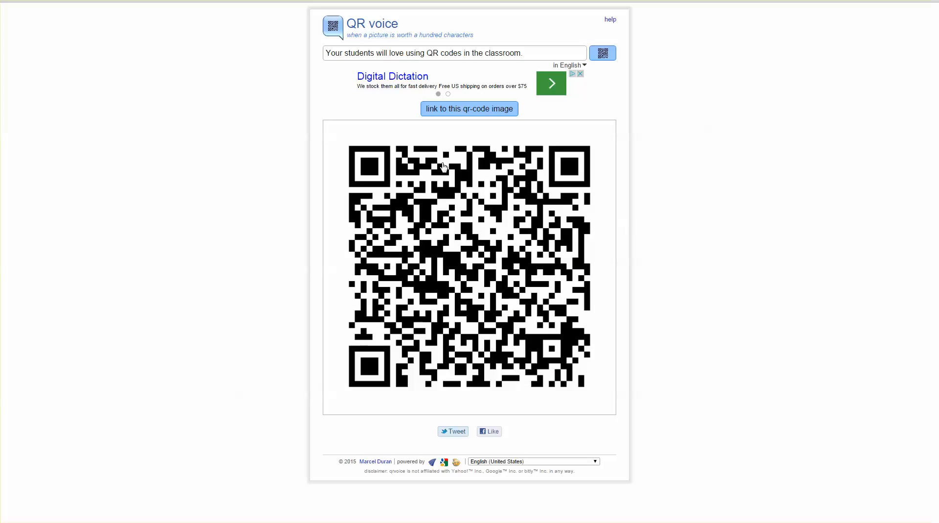
{"action": "mouse_move", "coordinate": [540, 310]}
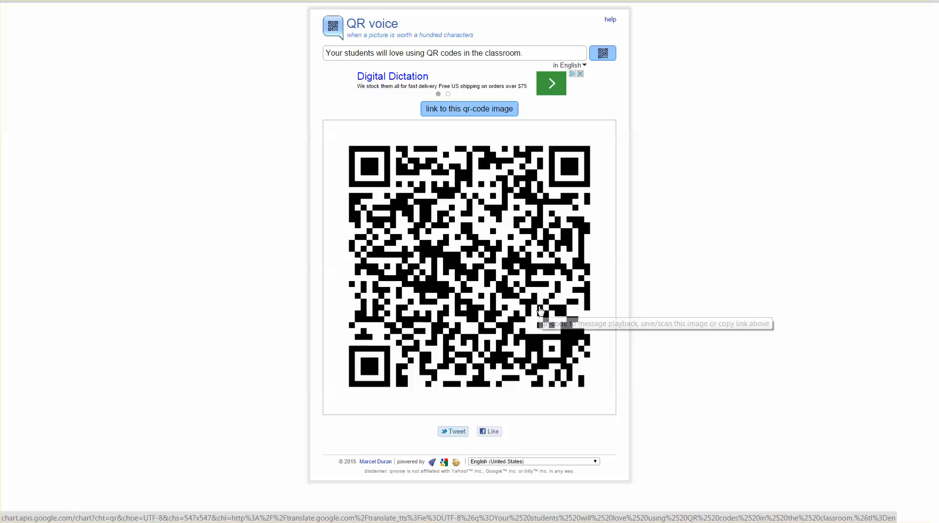
{"action": "mouse_move", "coordinate": [468, 289]}
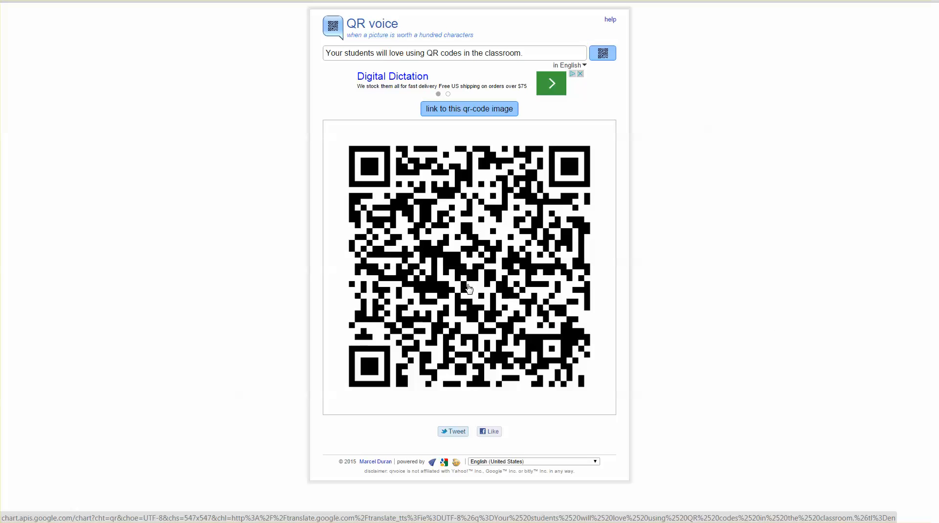
{"action": "mouse_move", "coordinate": [475, 301]}
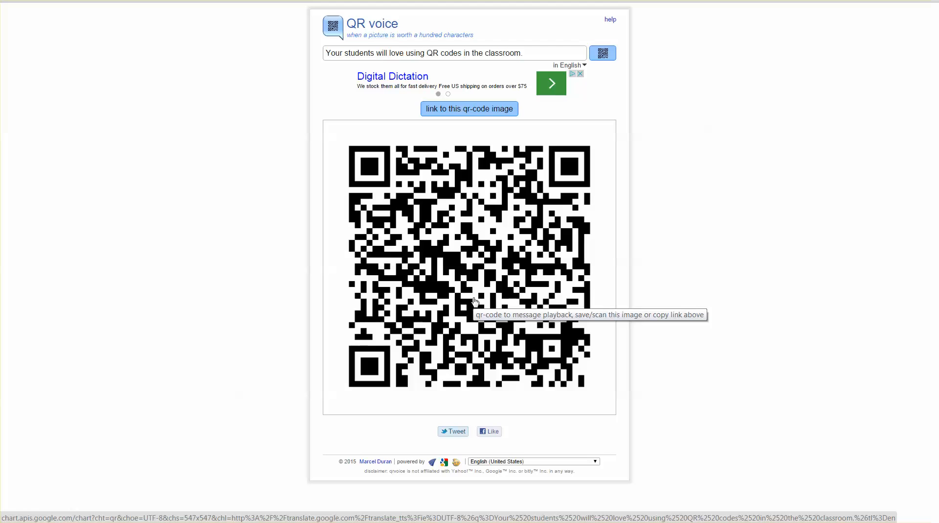
{"action": "mouse_move", "coordinate": [926, 454]}
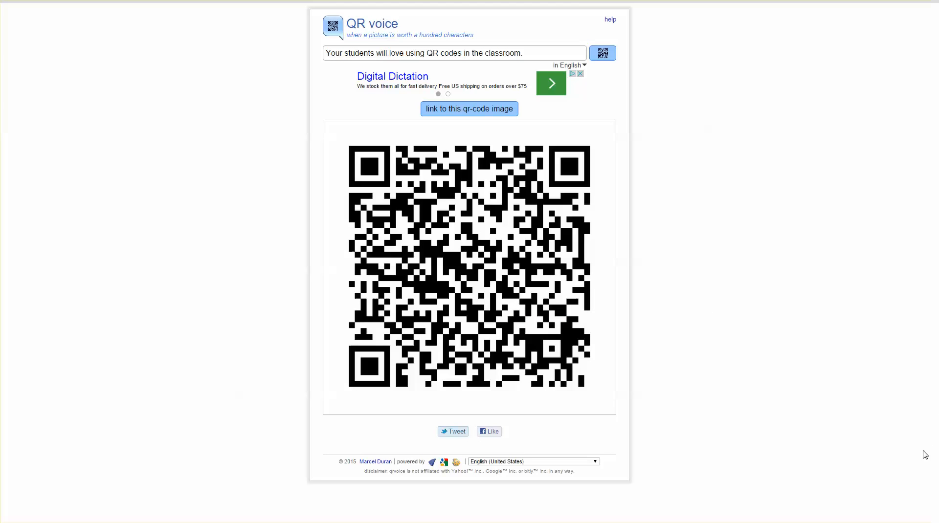